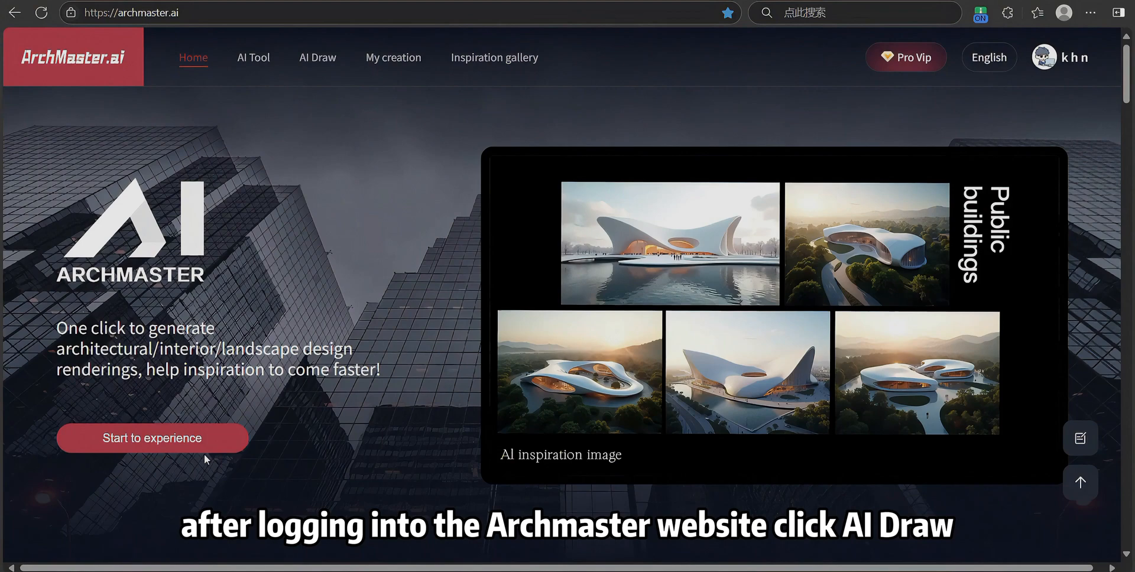
# Enter the AI Draw v2.0 workspace from the top navigation
pyautogui.click(317, 56)
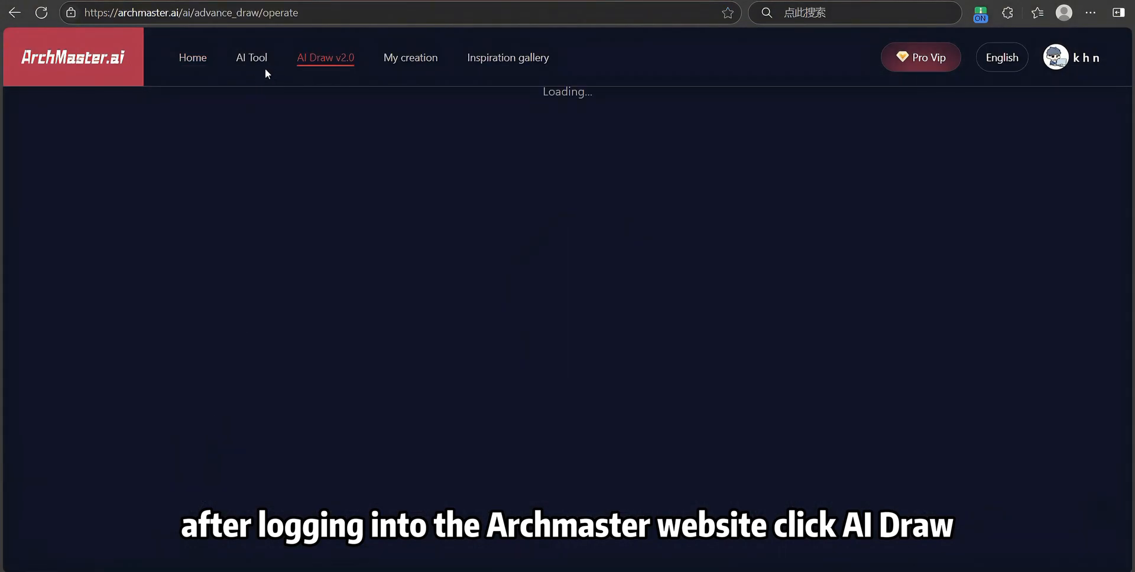
pyautogui.click(325, 58)
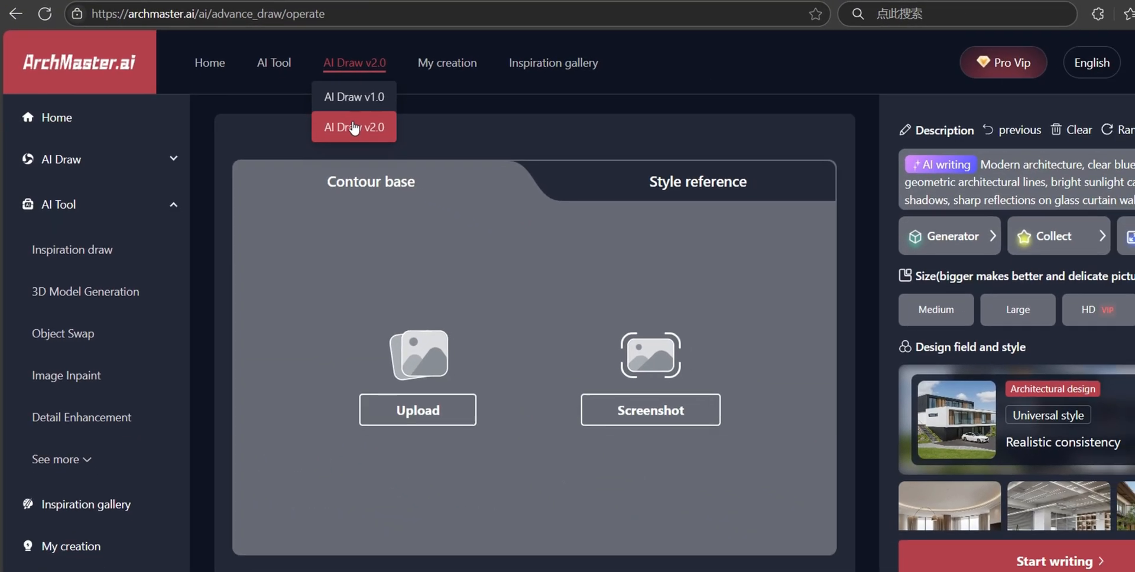
# Upload the villa model image locally and set its base type to Architectural model volume
pyautogui.click(417, 410)
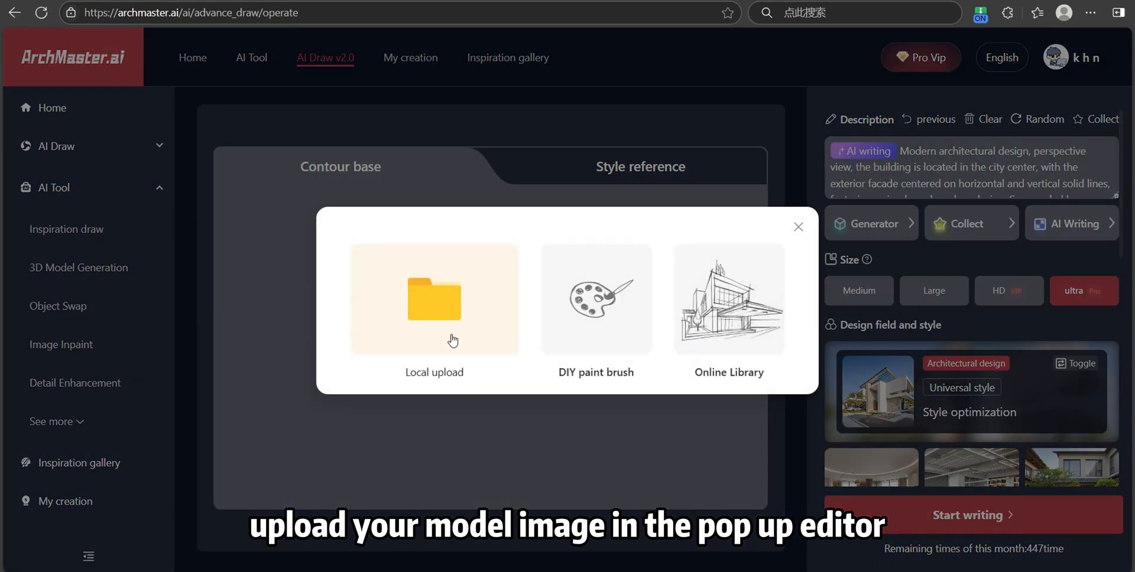
pyautogui.click(434, 310)
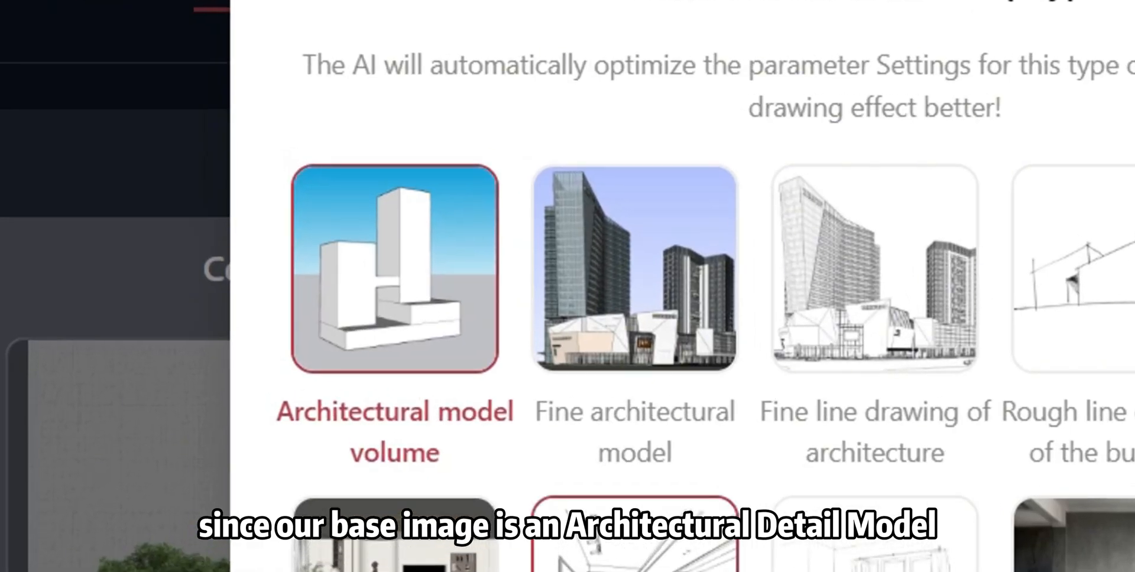
pyautogui.click(633, 271)
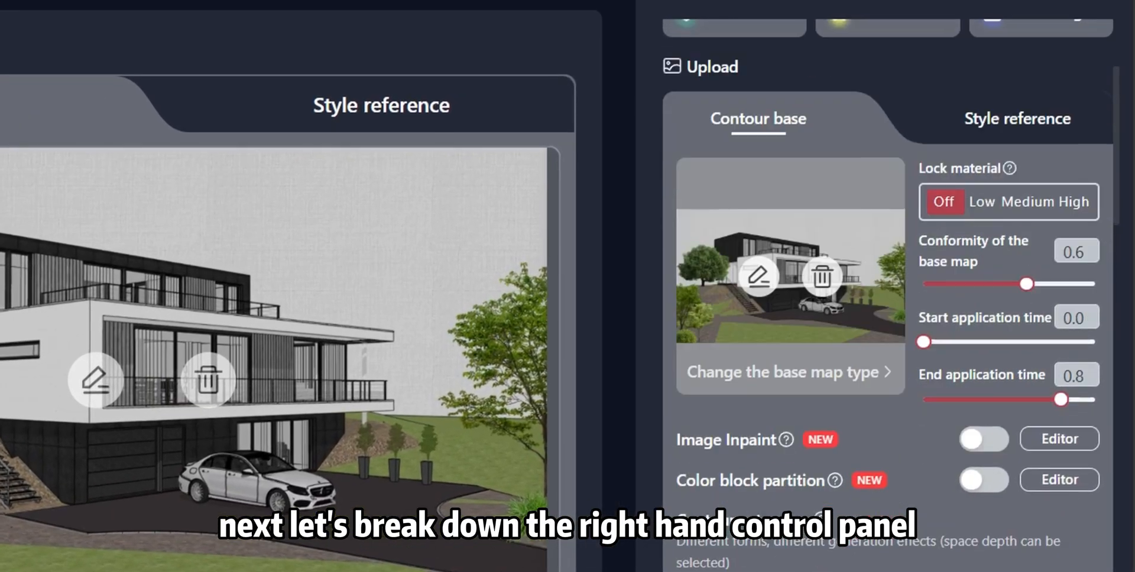
# Clear the description and replace it with an AI-expanded 'modern villa' prompt plus generated keywords
pyautogui.scroll(-3)
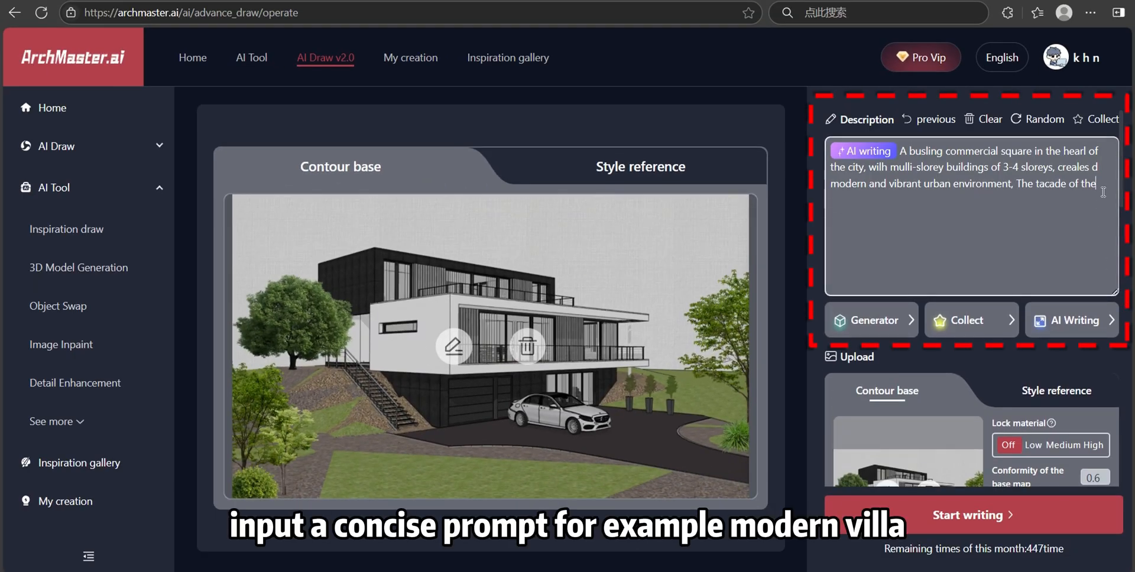
pyautogui.click(982, 118)
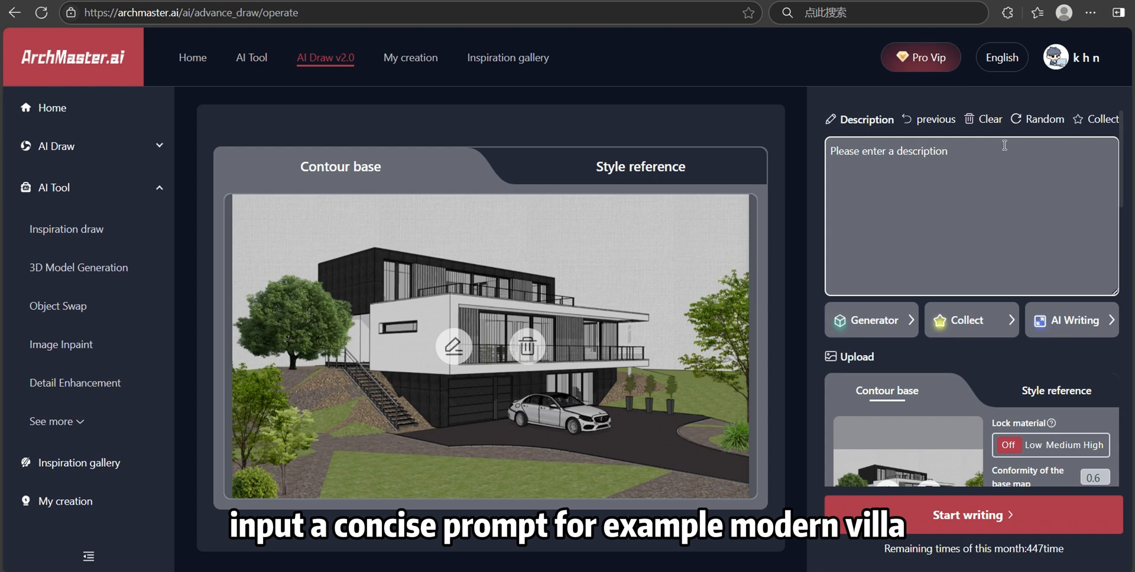
pyautogui.click(1072, 319)
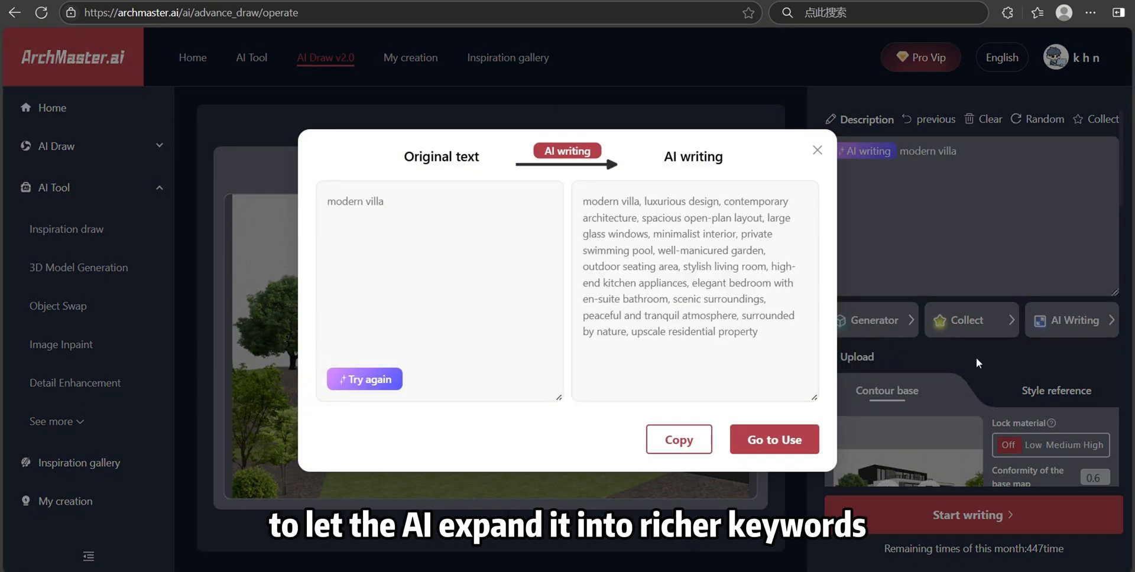
pyautogui.click(773, 438)
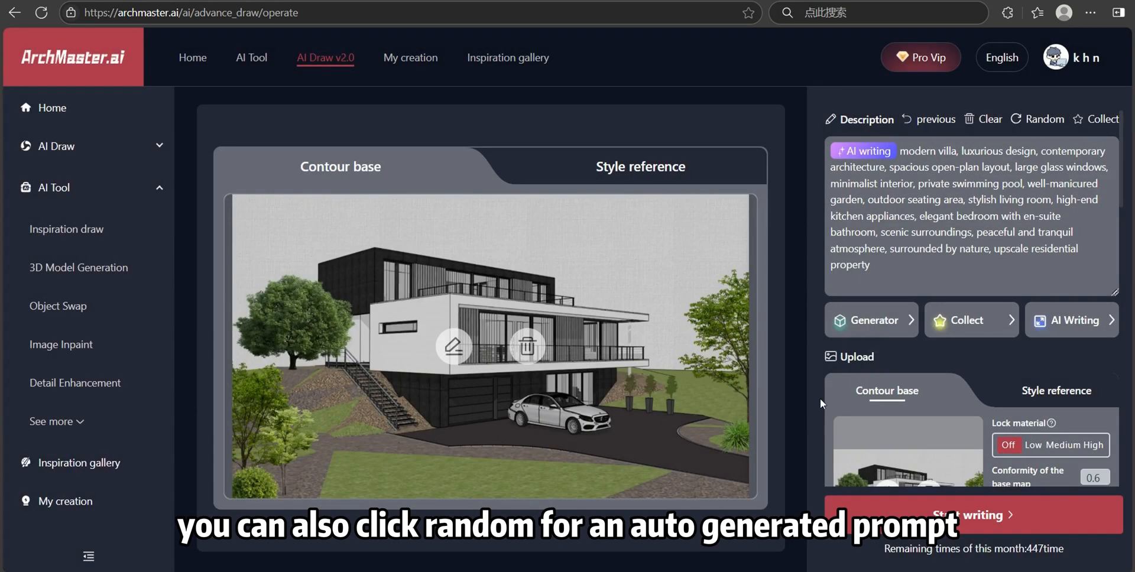
pyautogui.click(1042, 118)
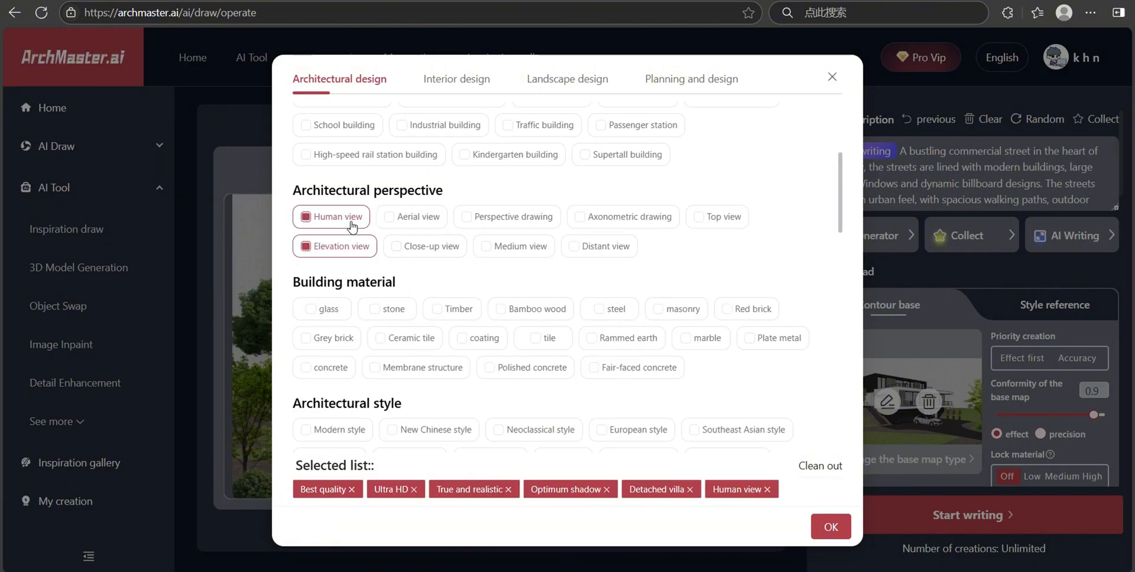
pyautogui.click(830, 525)
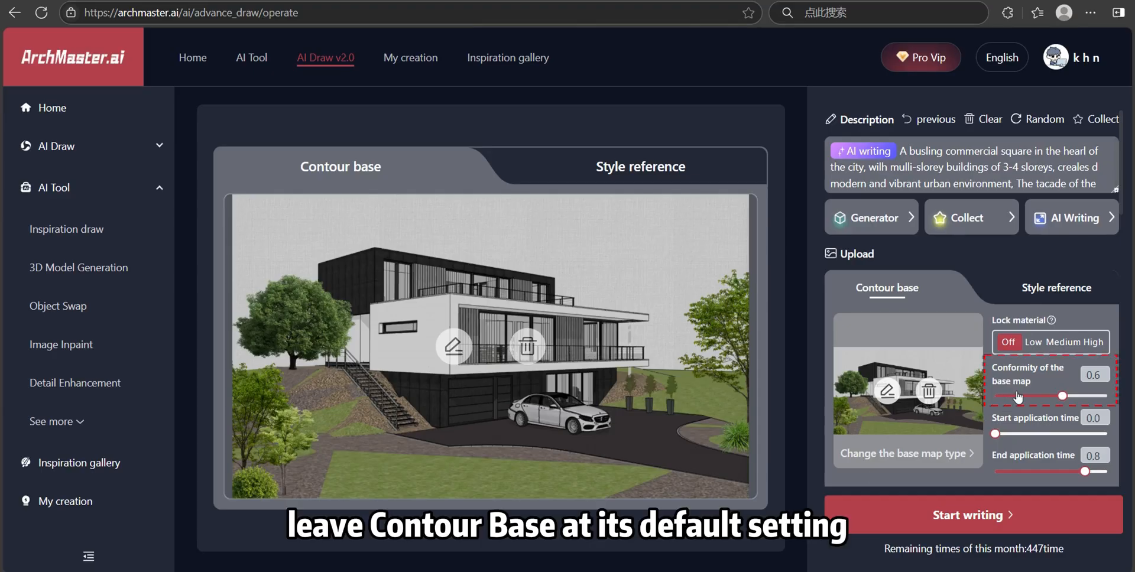
# Choose ultra size, pick an architectural style from the design gallery, and set material locking to low
pyautogui.scroll(-3)
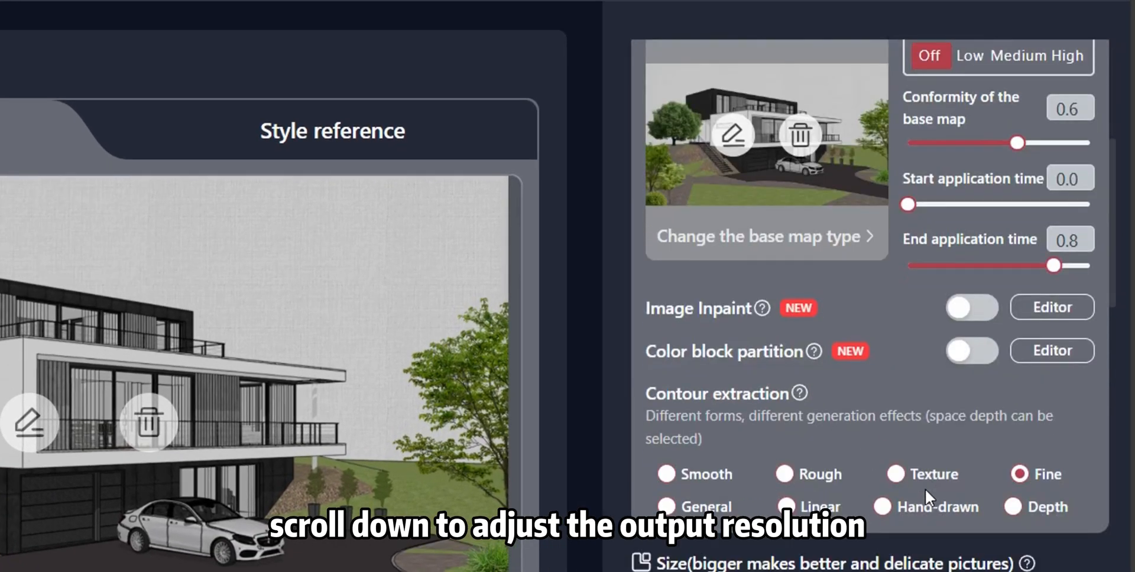
pyautogui.scroll(-3)
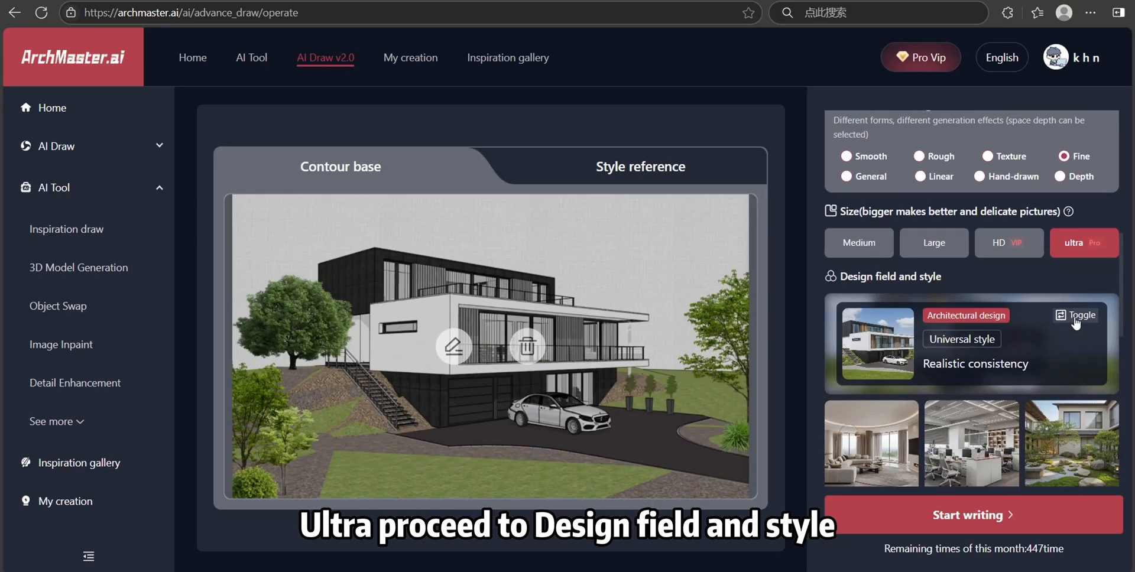
pyautogui.click(1075, 314)
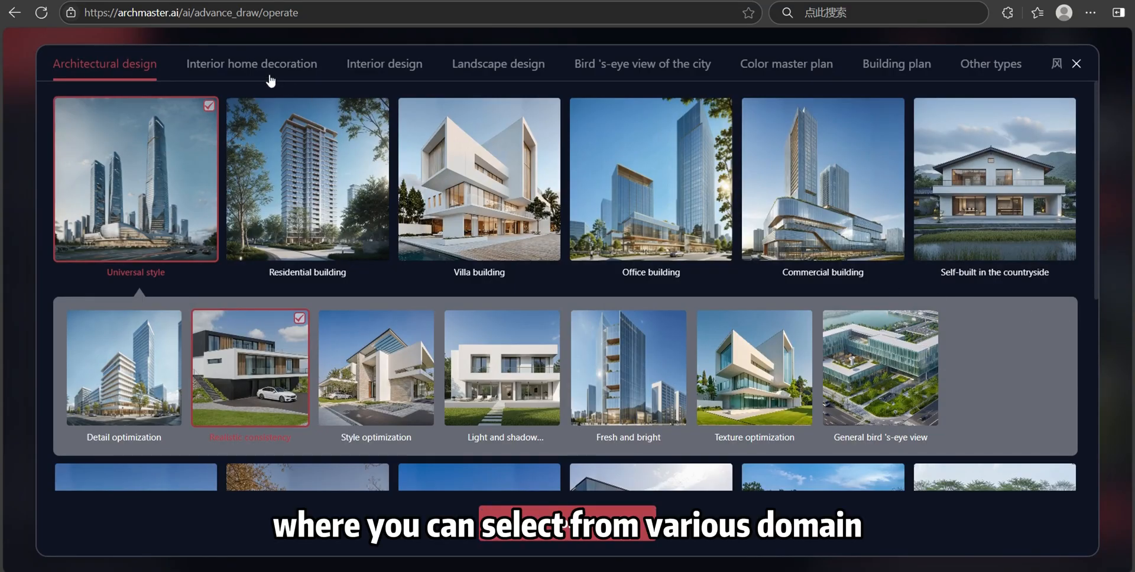
pyautogui.click(384, 64)
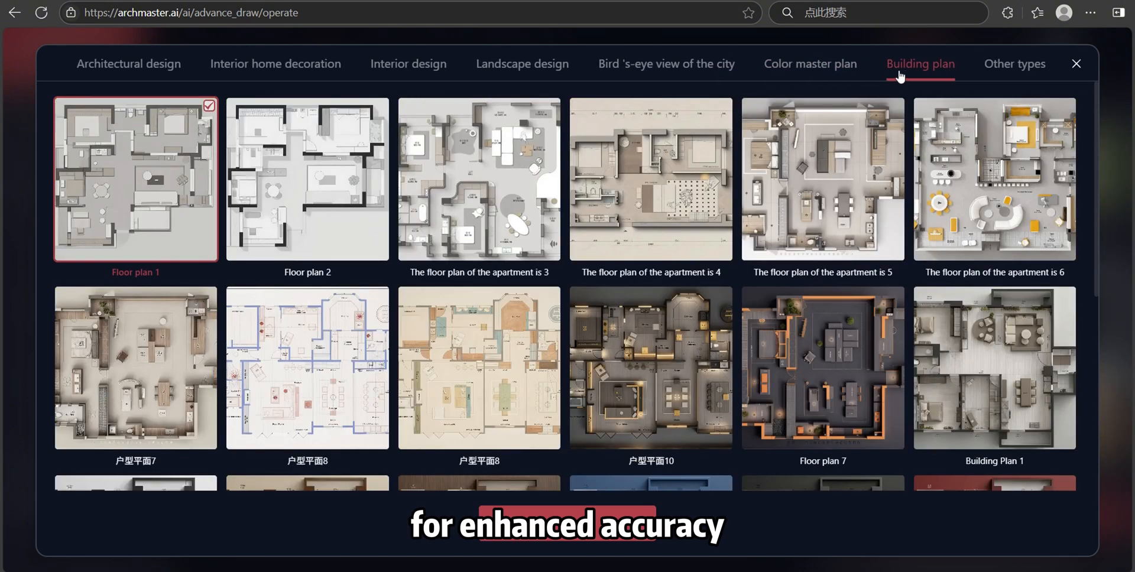
pyautogui.click(104, 64)
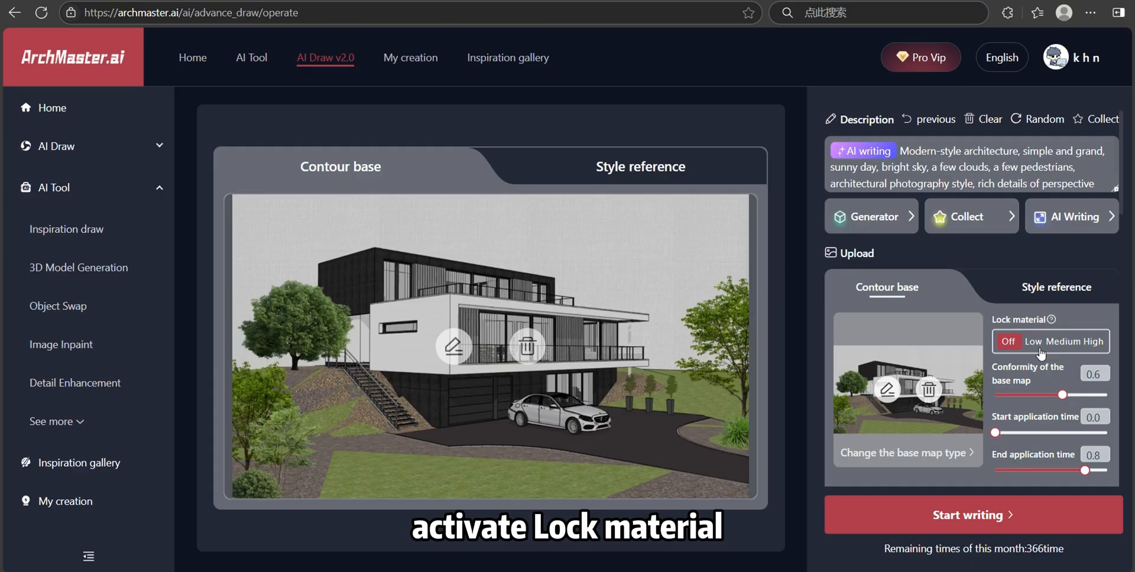
pyautogui.click(1028, 341)
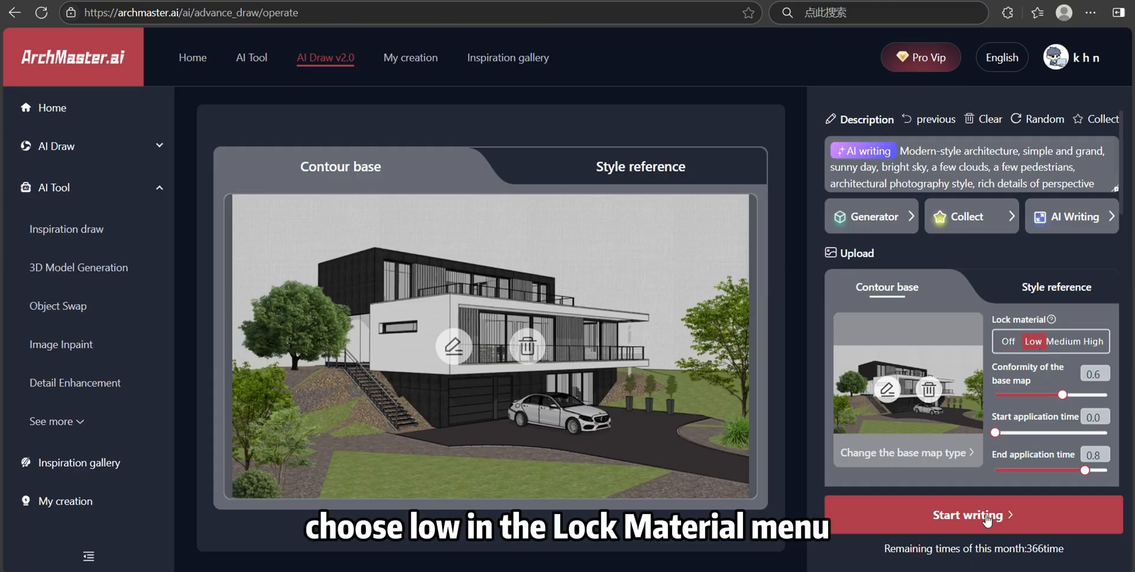
# Generate the villa render and review the result
pyautogui.click(971, 514)
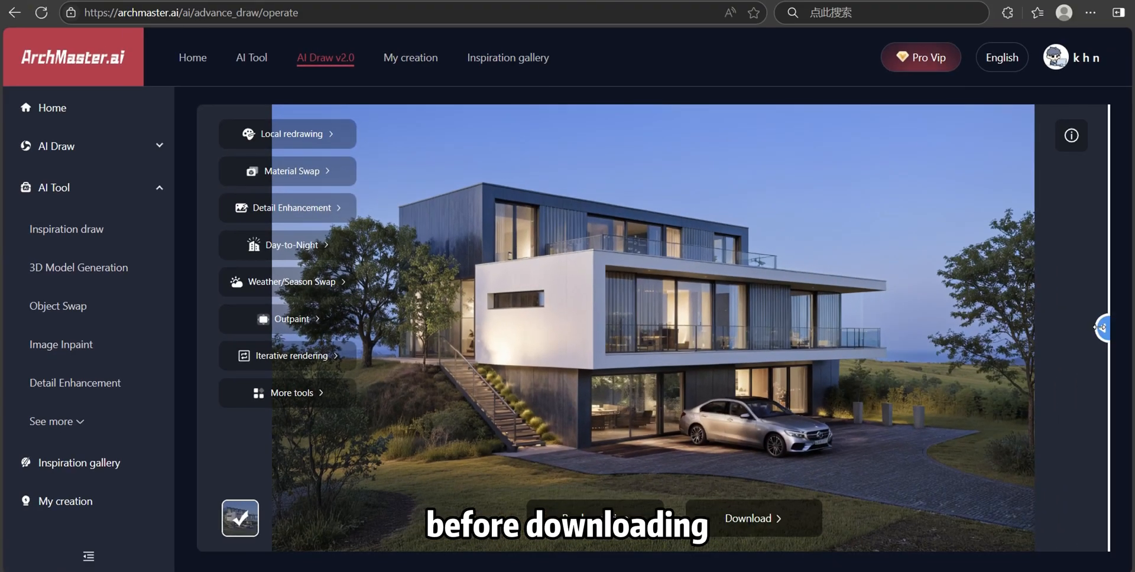
pyautogui.click(750, 519)
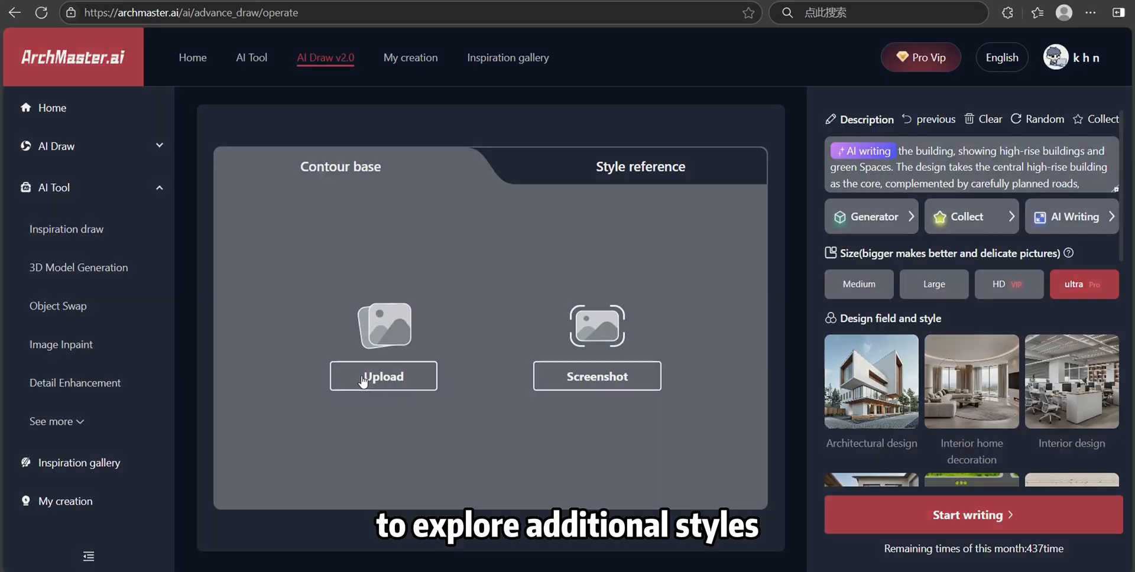
# Upload the mid-rise building model, adjust it in the Photo editor, and generate its render
pyautogui.click(383, 376)
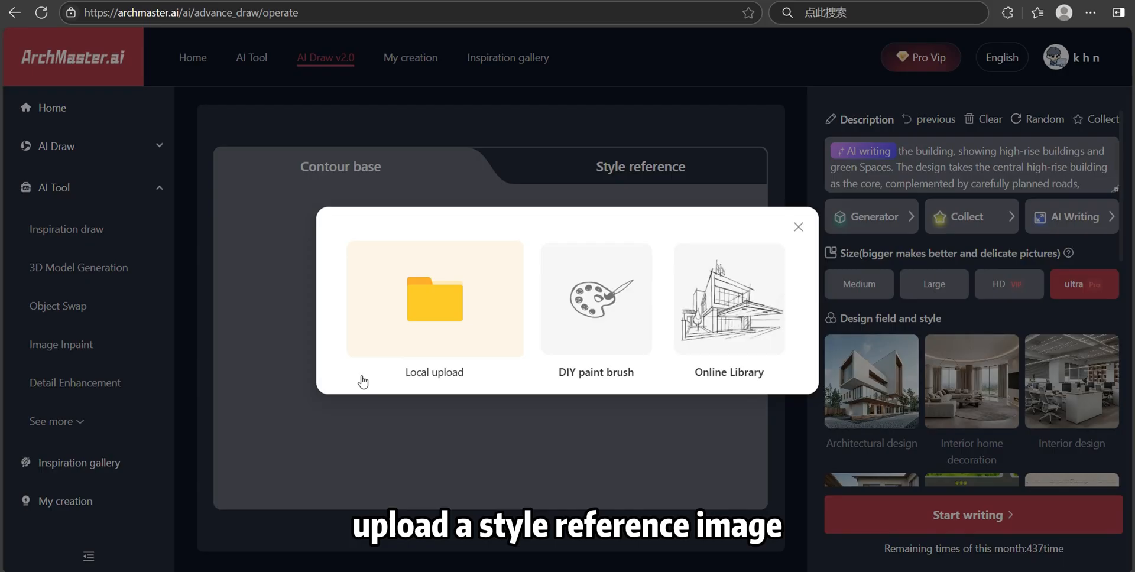
pyautogui.click(729, 311)
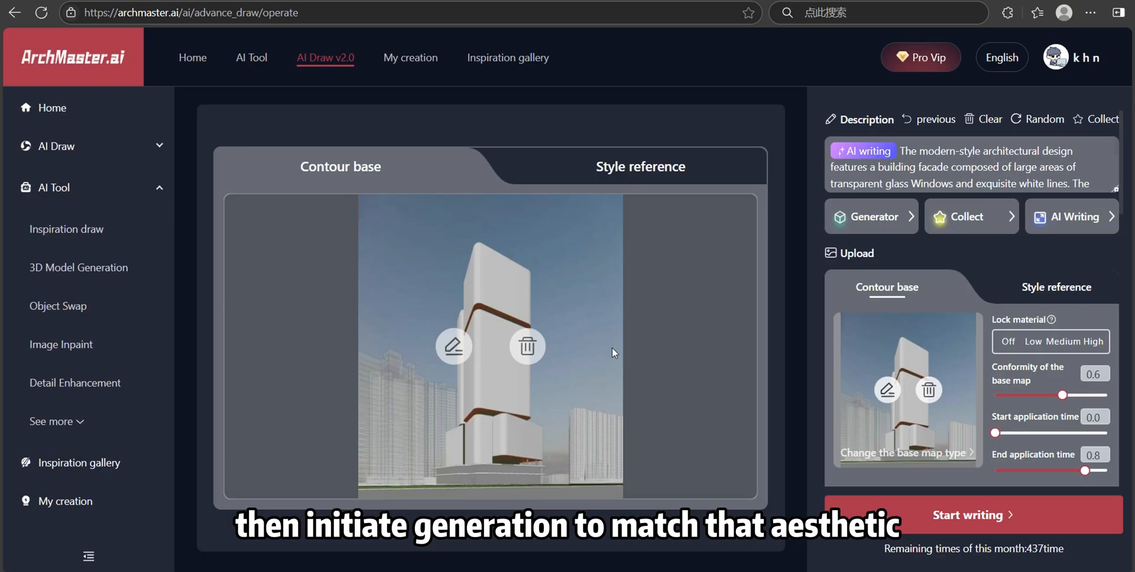
pyautogui.click(973, 516)
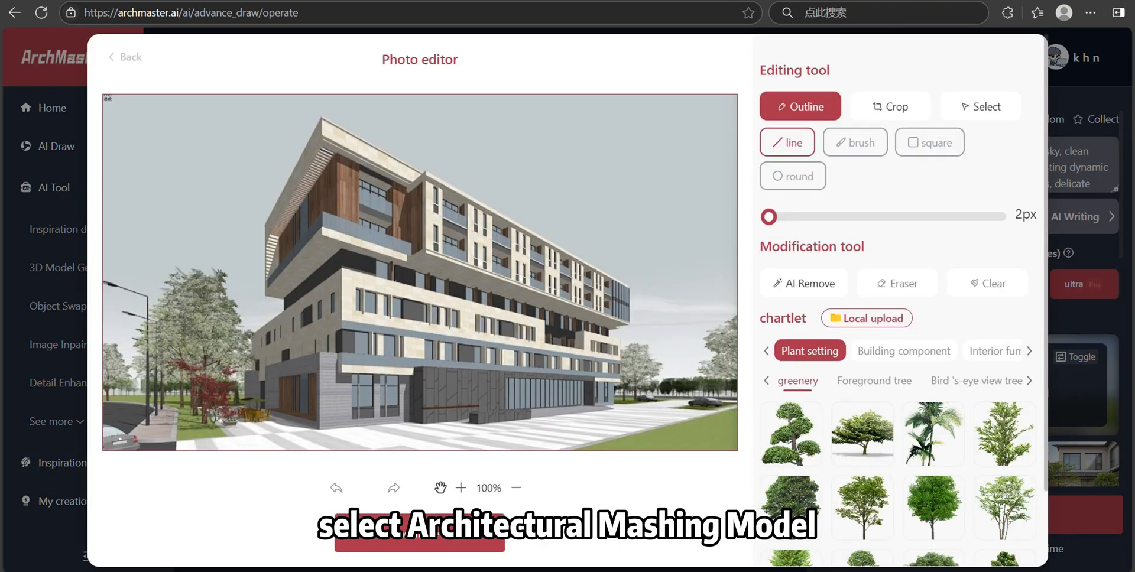
pyautogui.click(124, 57)
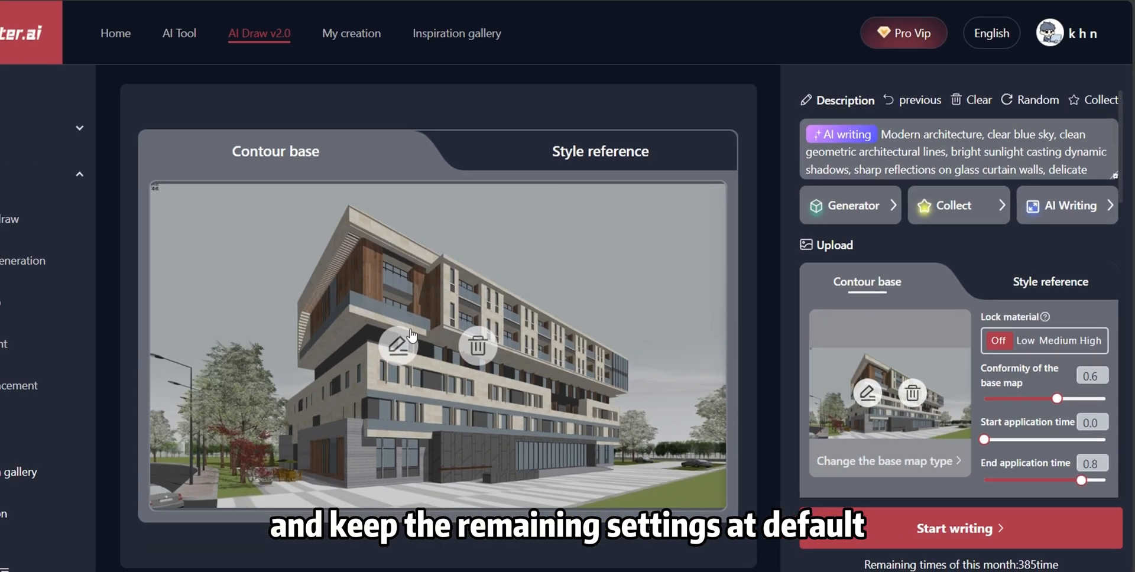
pyautogui.click(958, 528)
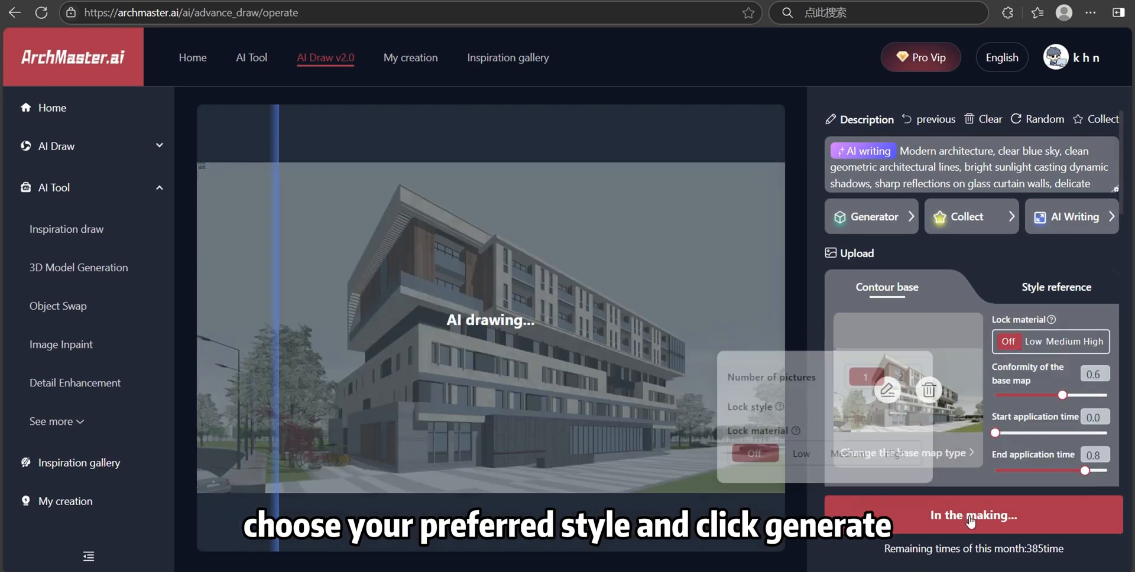